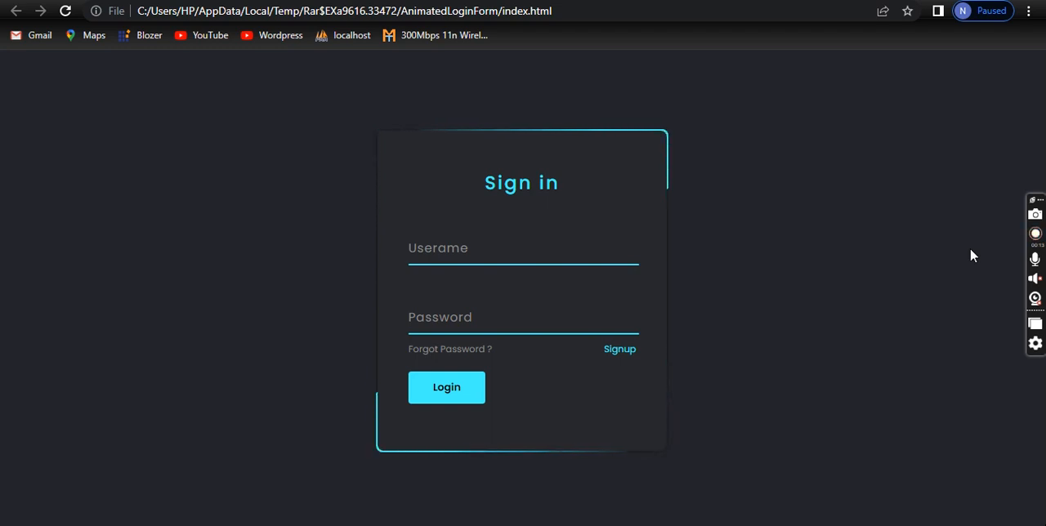
Try the form's fields, Signup link and empty Login submit to test validation
left_click(1034, 236)
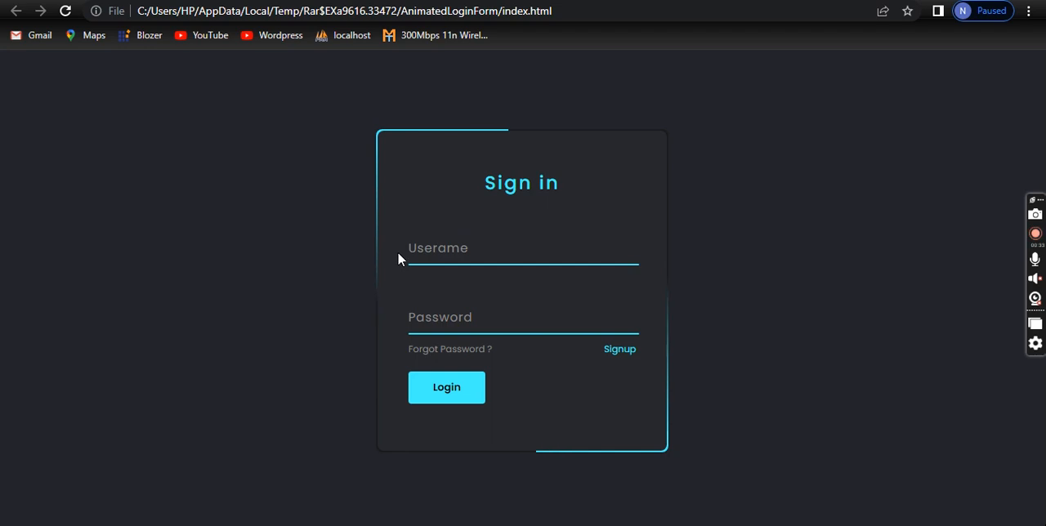
left_click(446, 387)
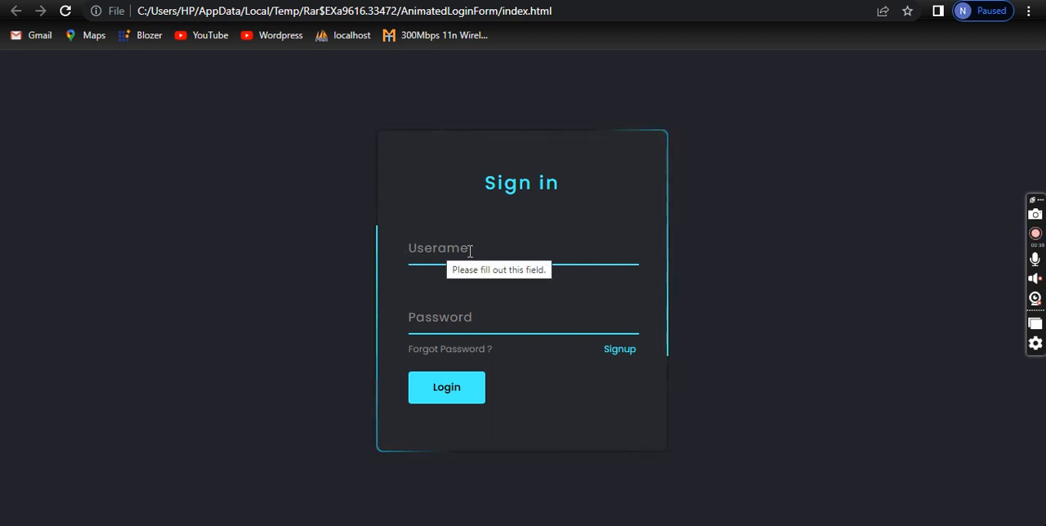
left_click(523, 324)
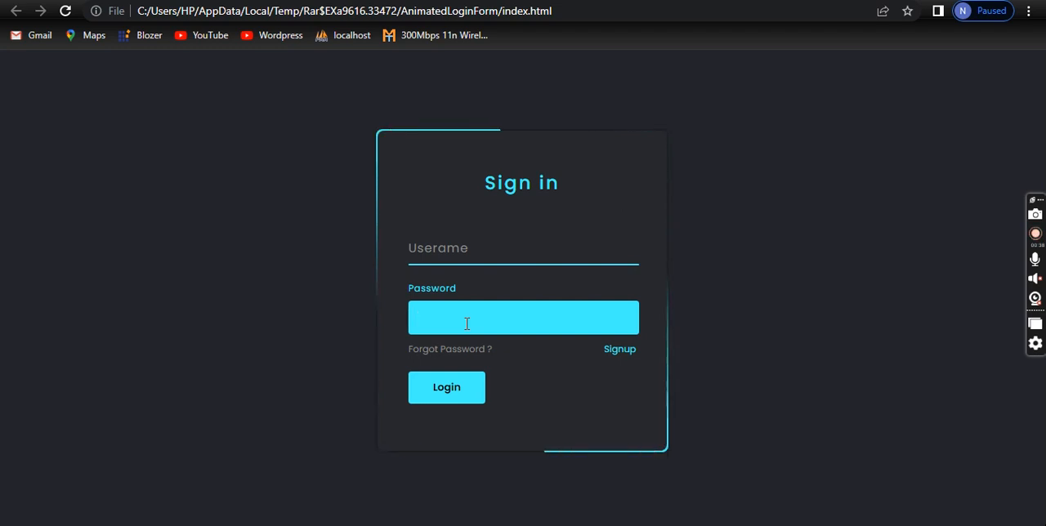
left_click(523, 249)
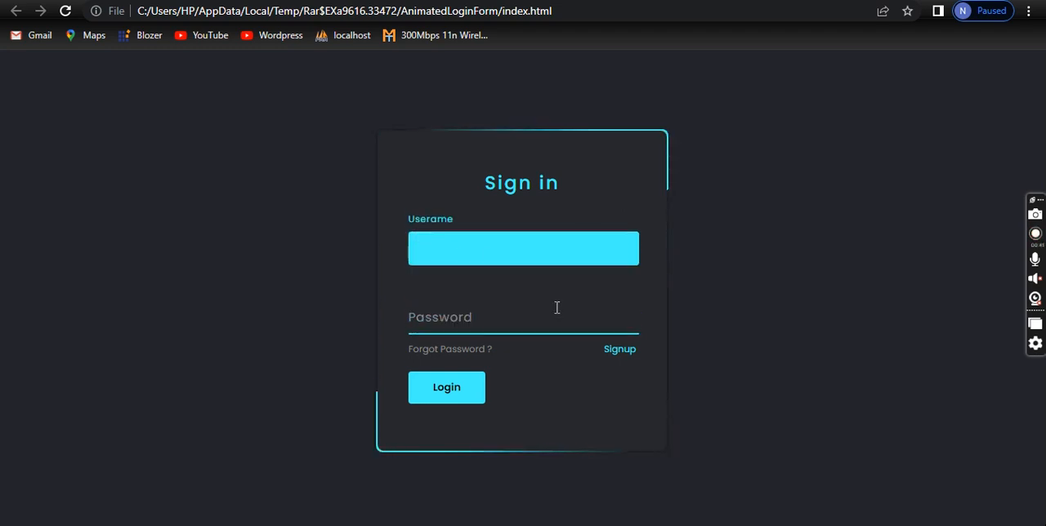
left_click(619, 348)
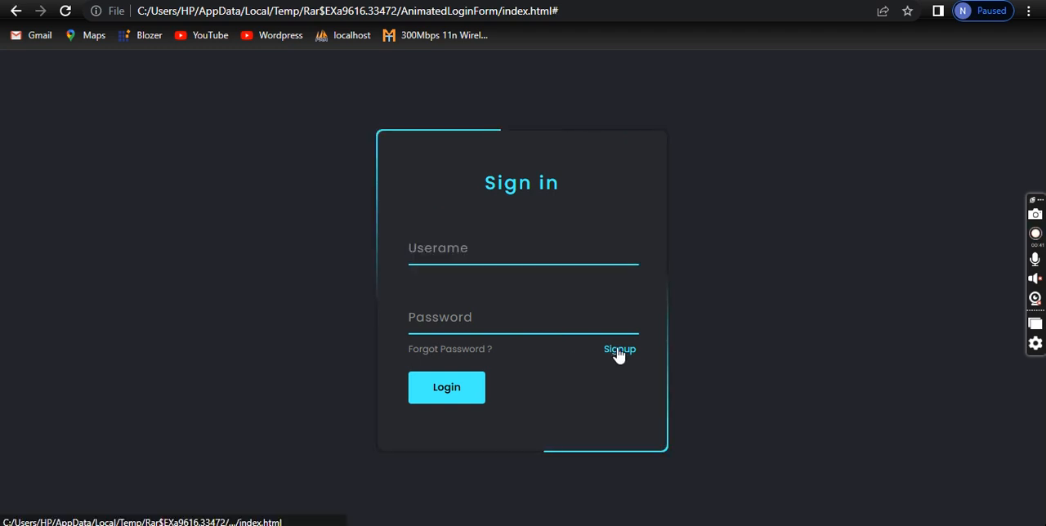
mouse_move(458, 361)
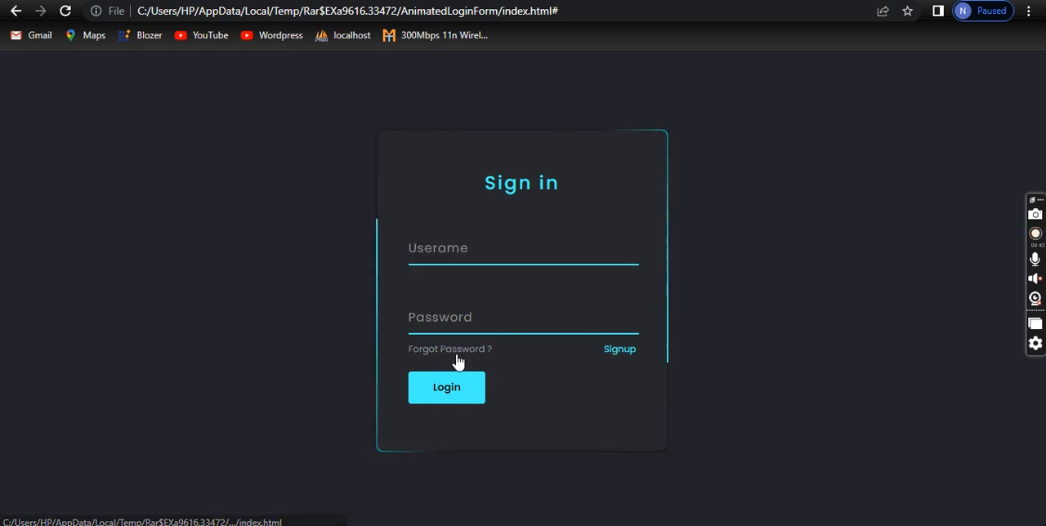
left_click(446, 388)
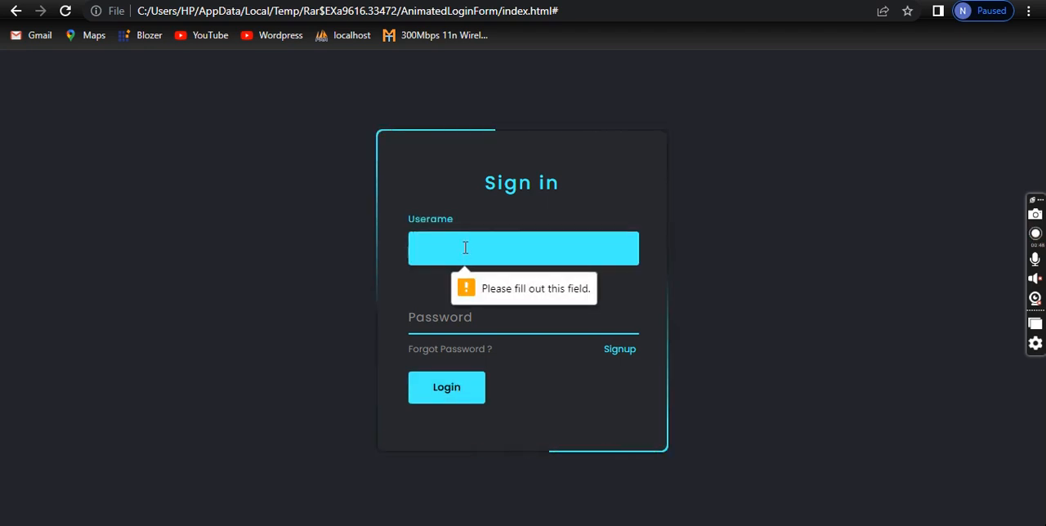
Enter a password and the username 'nm bnmb', then submit the form
left_click(522, 317)
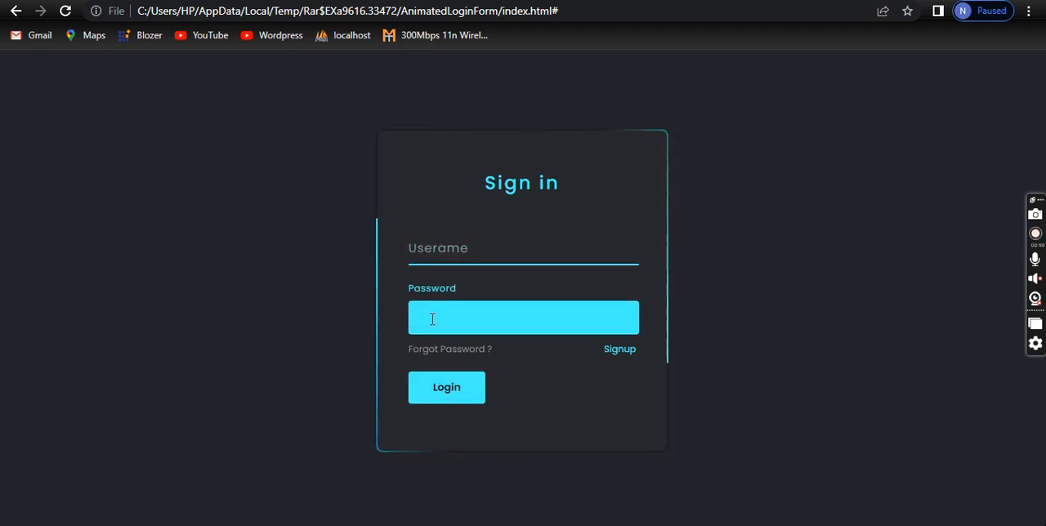
type("•••••")
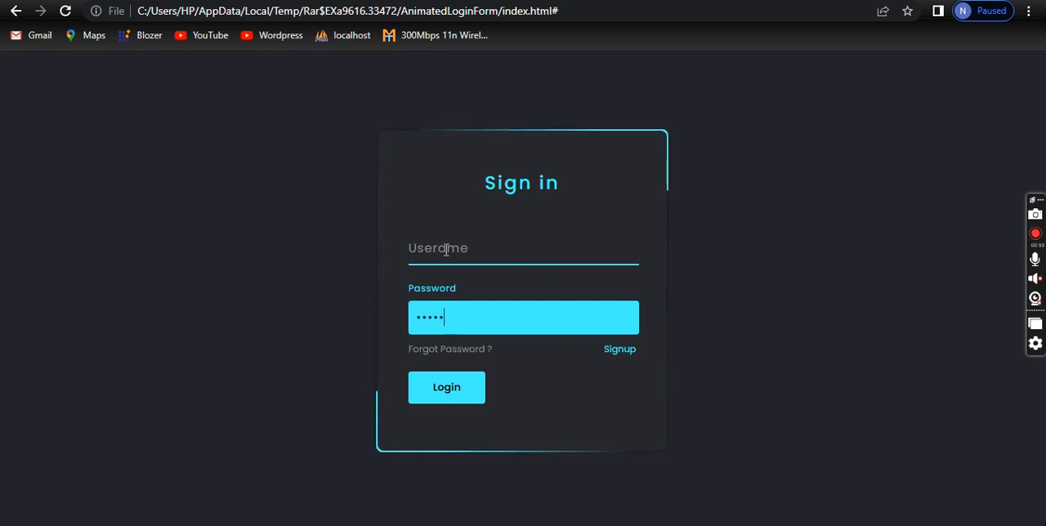
left_click(446, 388)
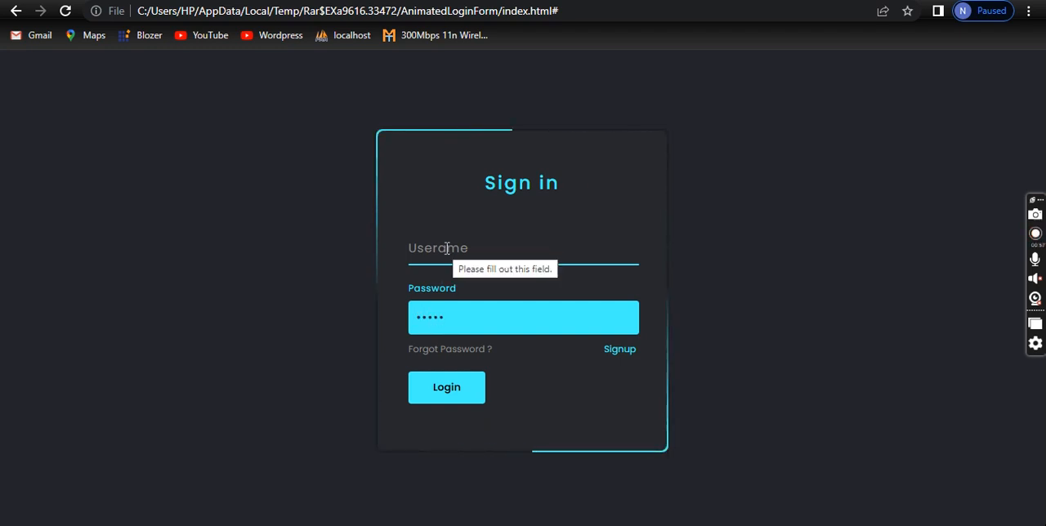
type("nm bnmb")
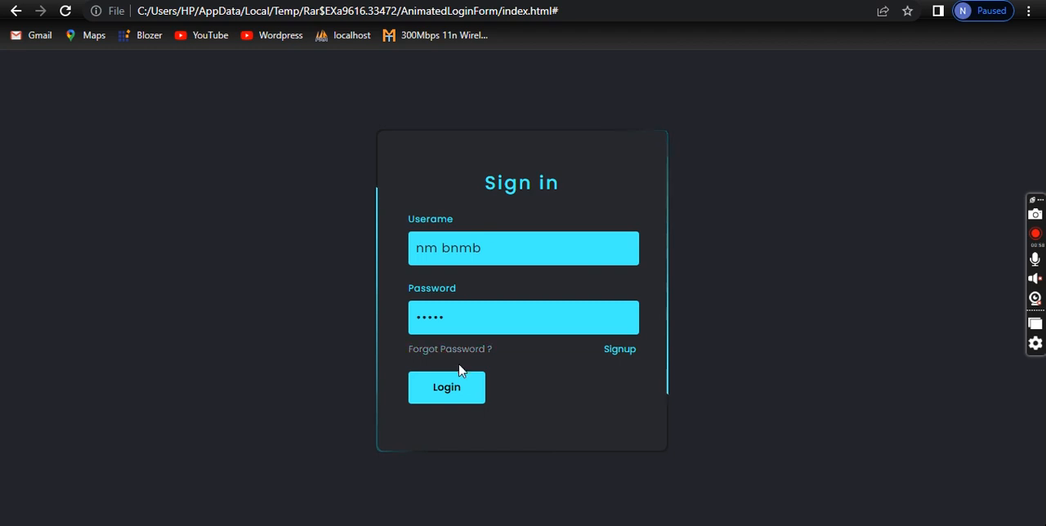
left_click(446, 388)
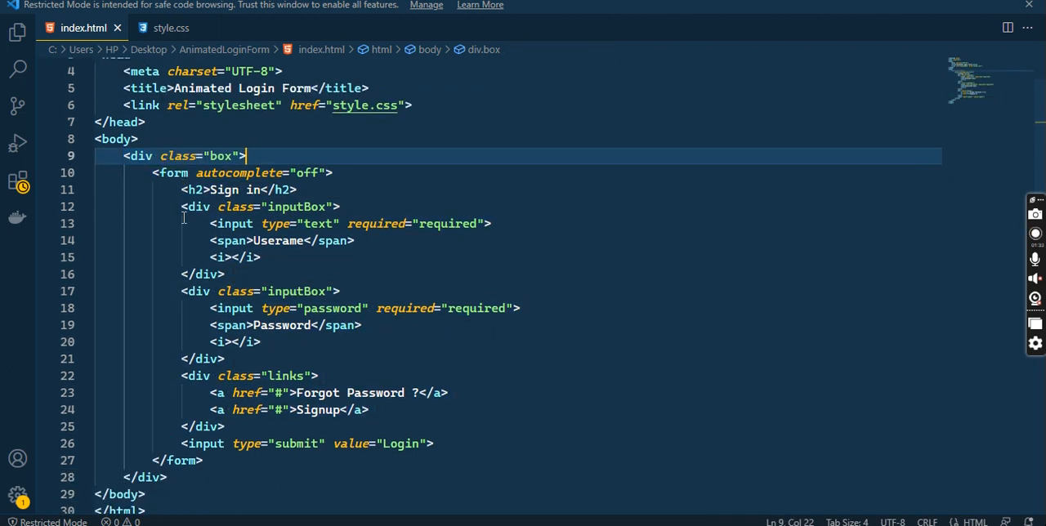
scroll("down", 3)
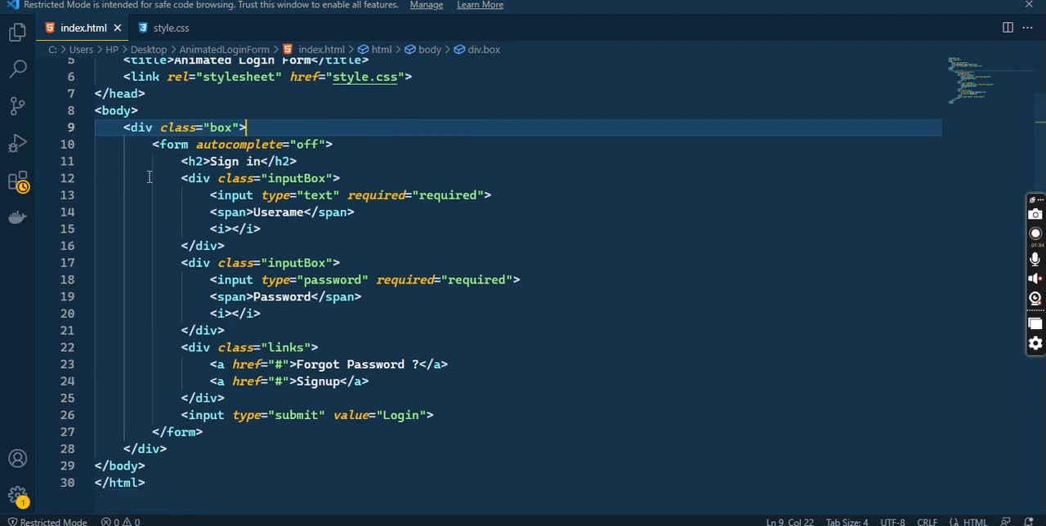
double_click(225, 161)
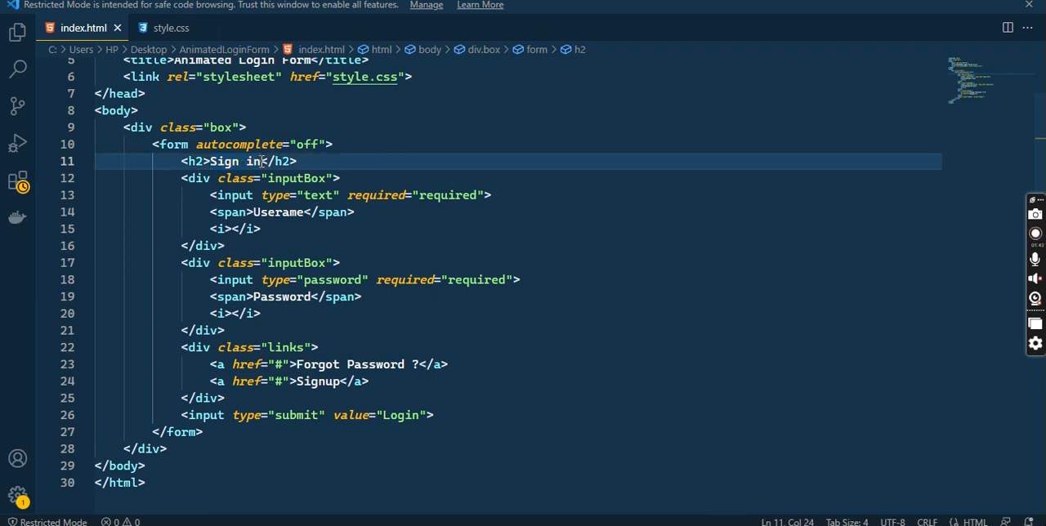
Insert the missing 'n' into the 'Userame' span label in index.html
scroll("down", 3)
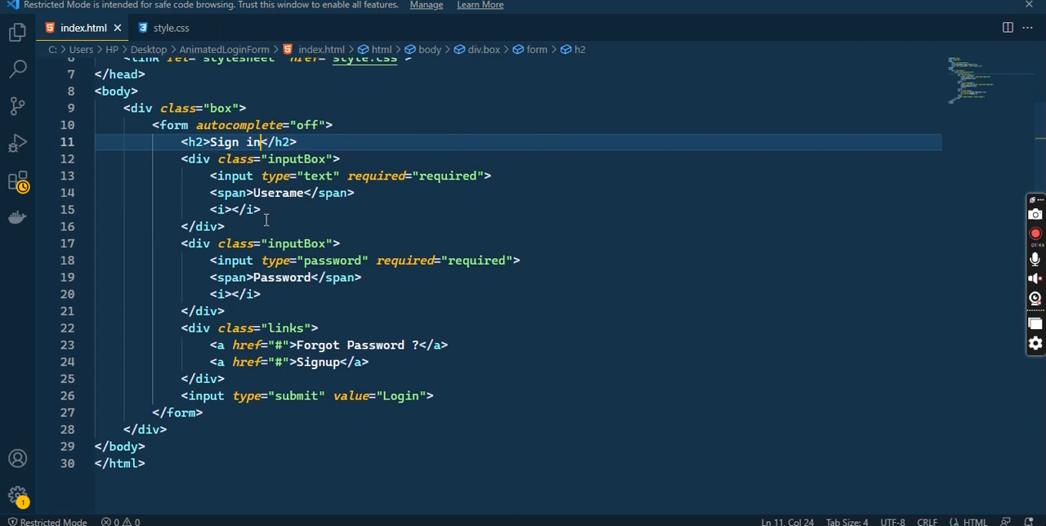
mouse_move(248, 192)
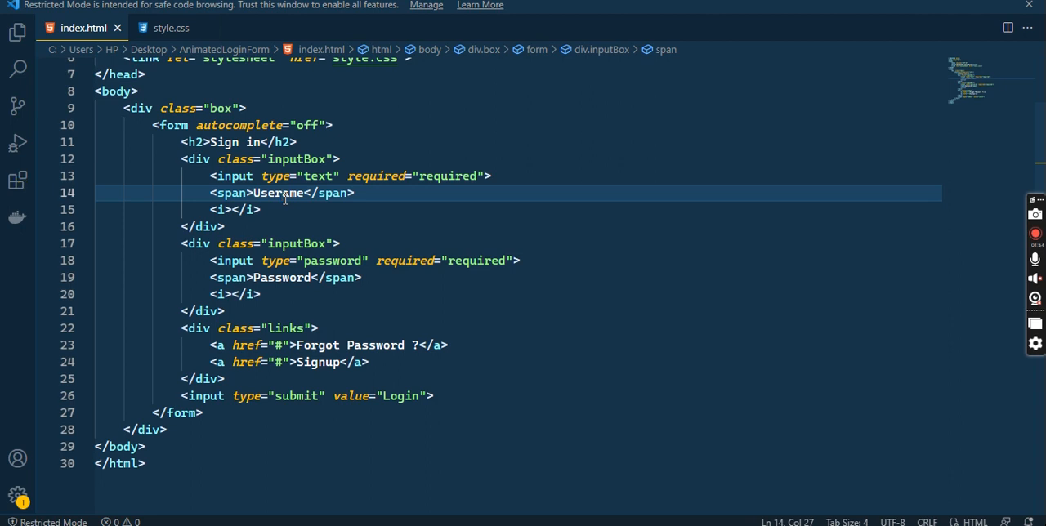
type("N")
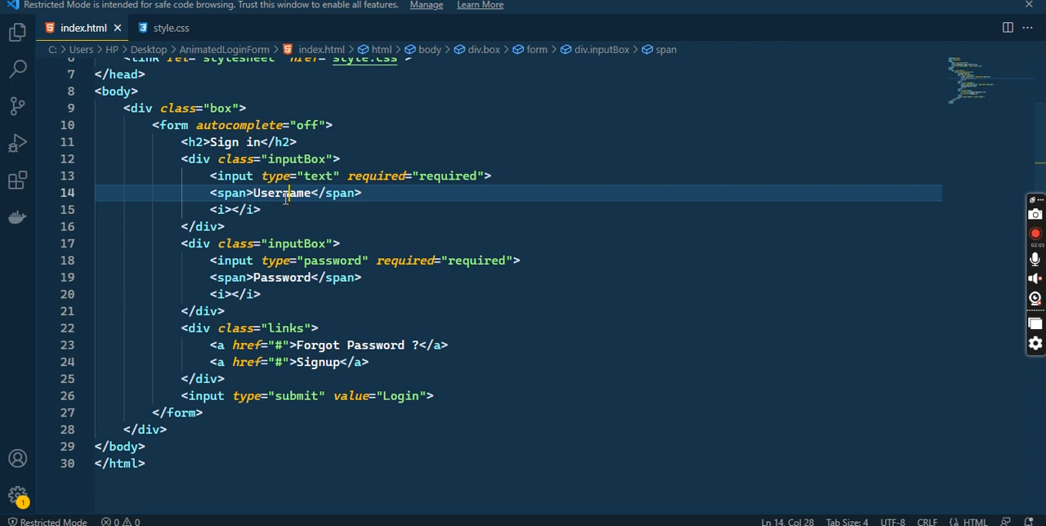
mouse_move(293, 201)
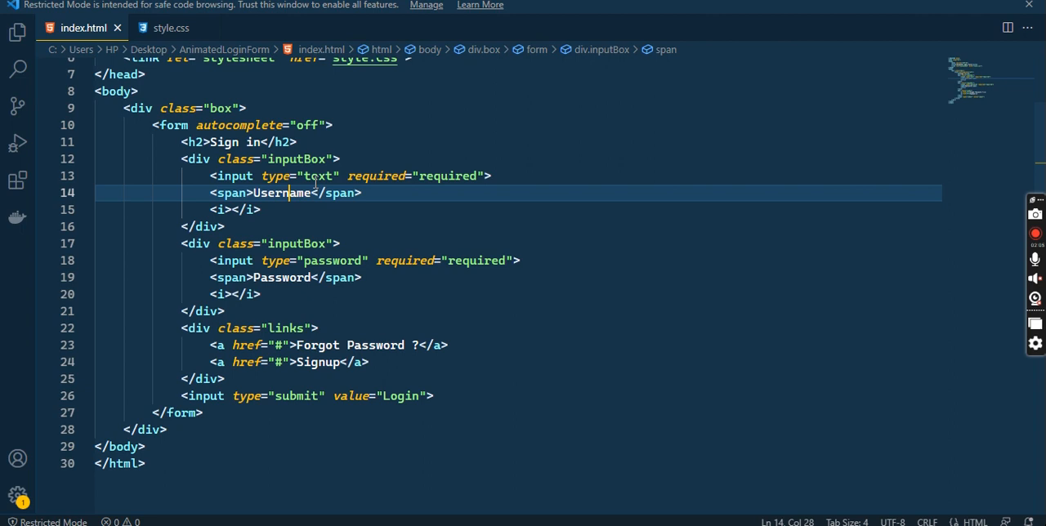
mouse_move(468, 184)
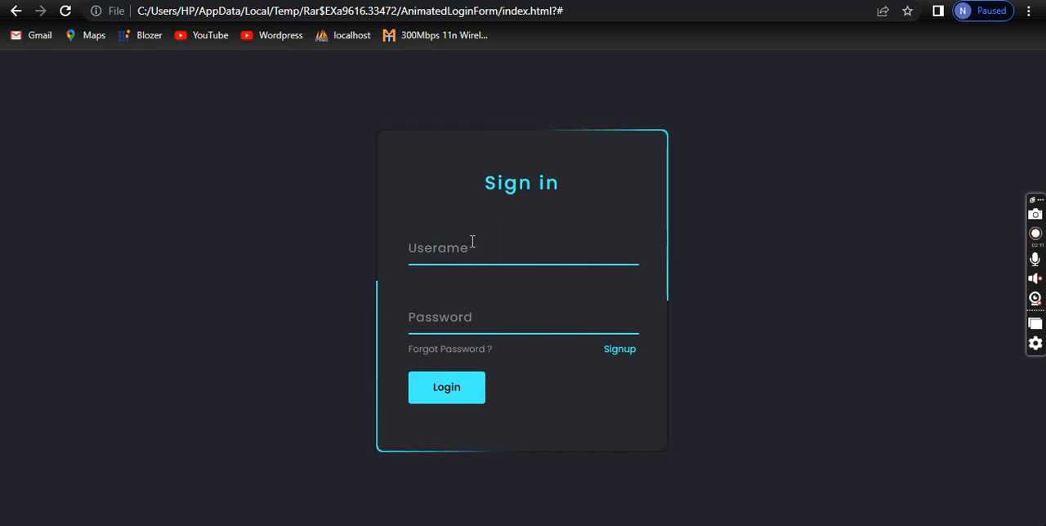
left_click(522, 248)
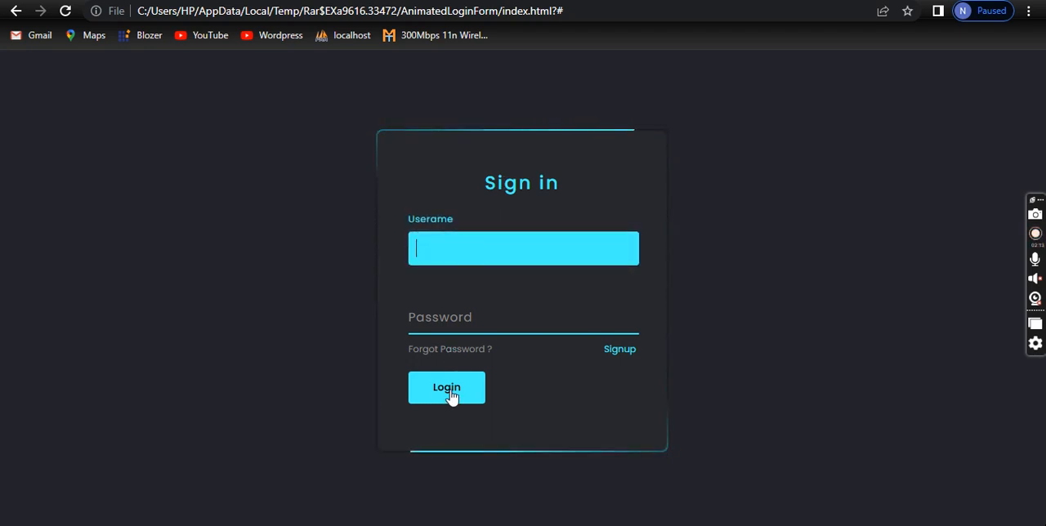
left_click(446, 387)
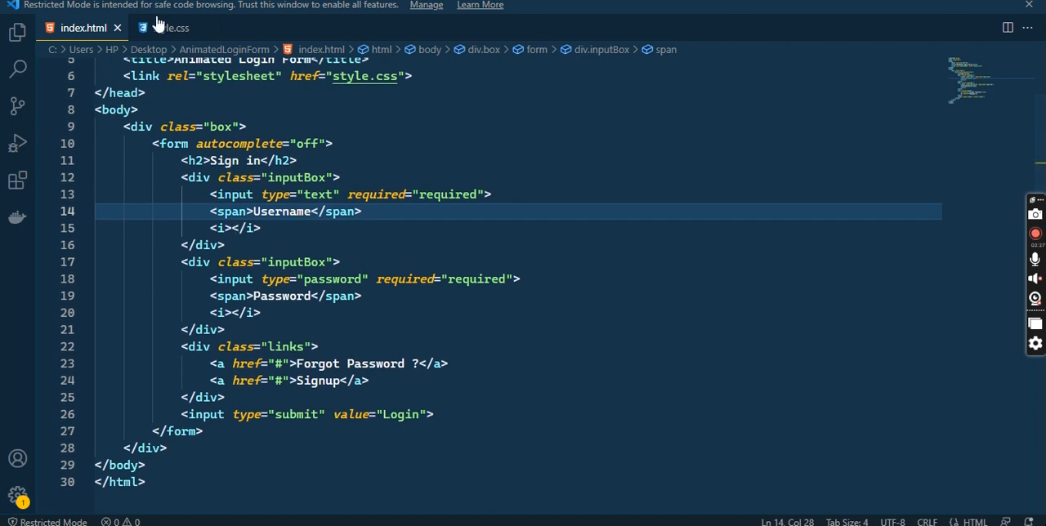
scroll("down", 3)
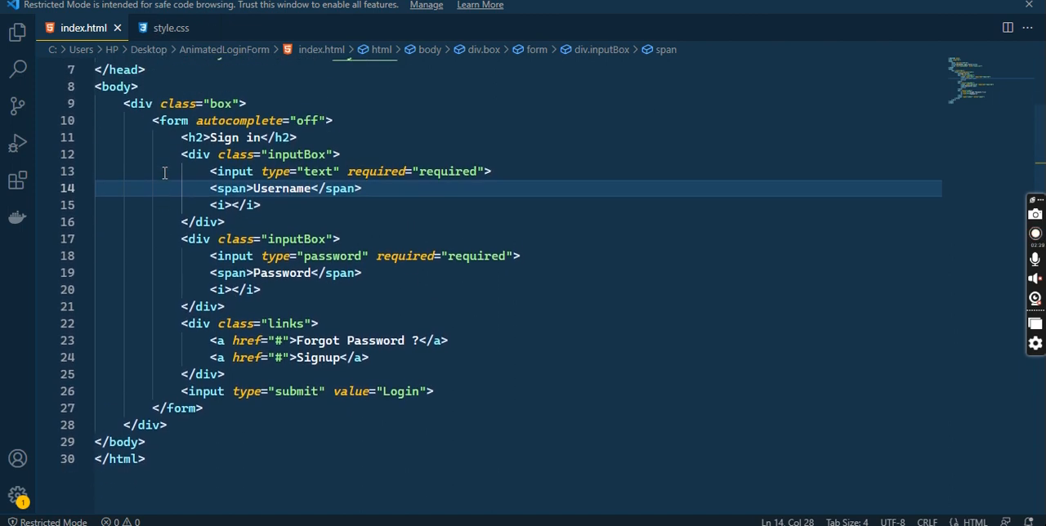
left_click(168, 27)
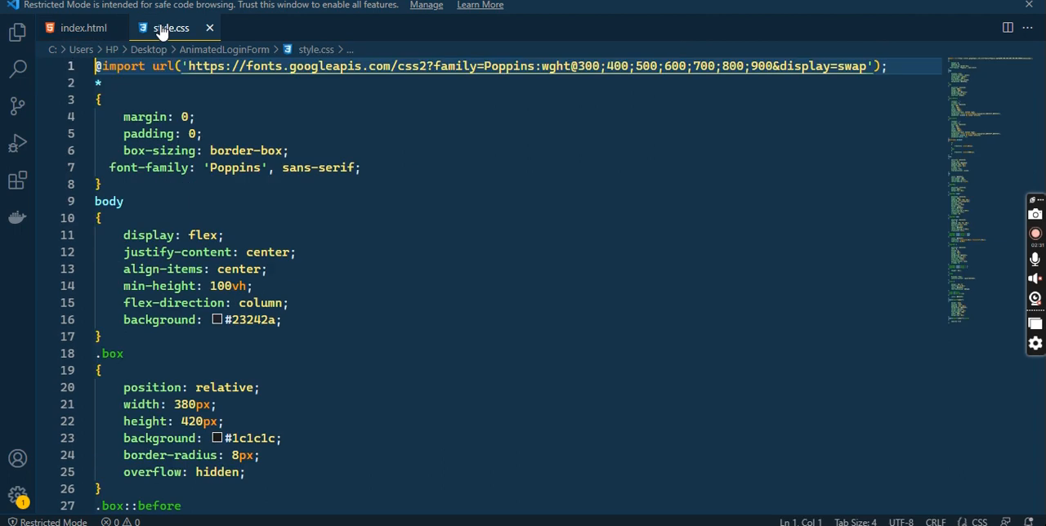
scroll("down", 3)
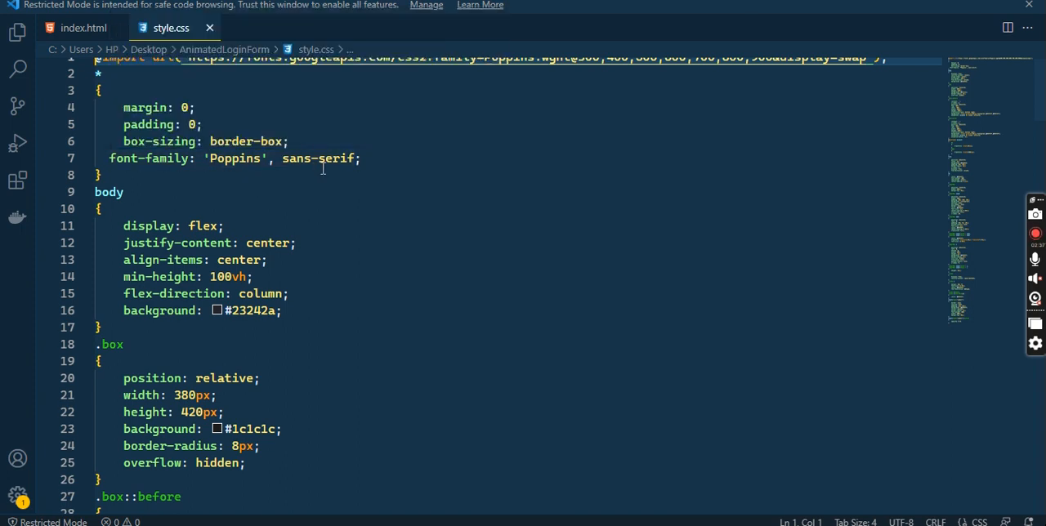
scroll("down", 3)
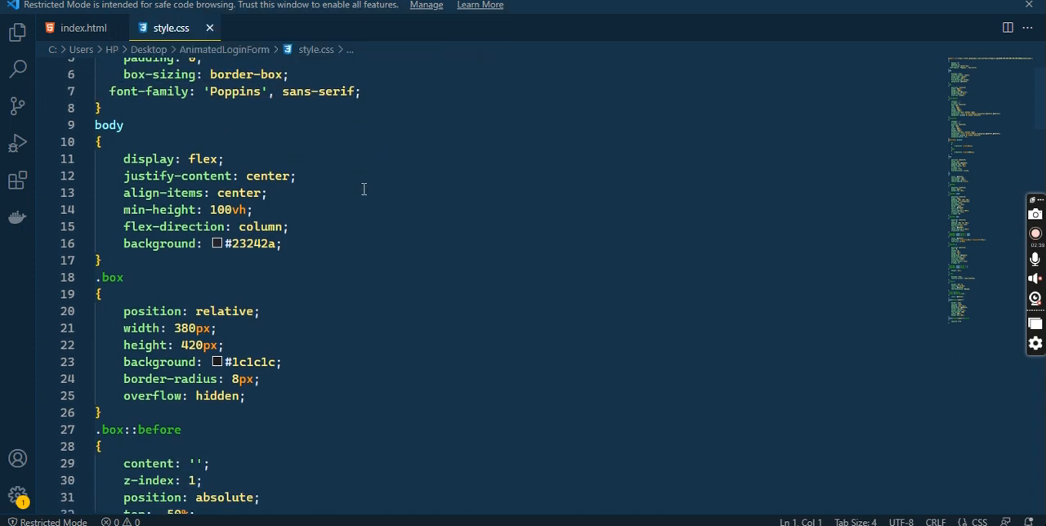
scroll("down", 3)
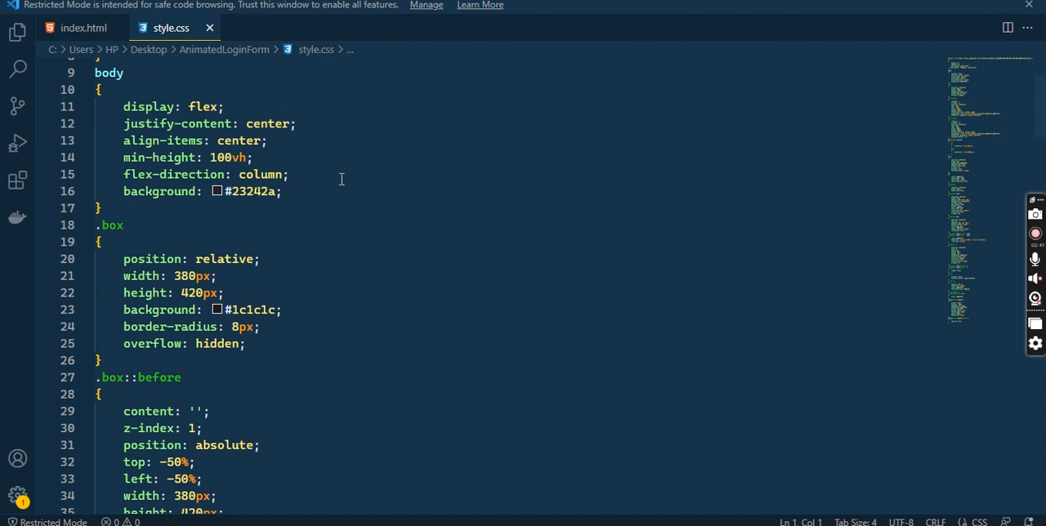
mouse_move(216, 211)
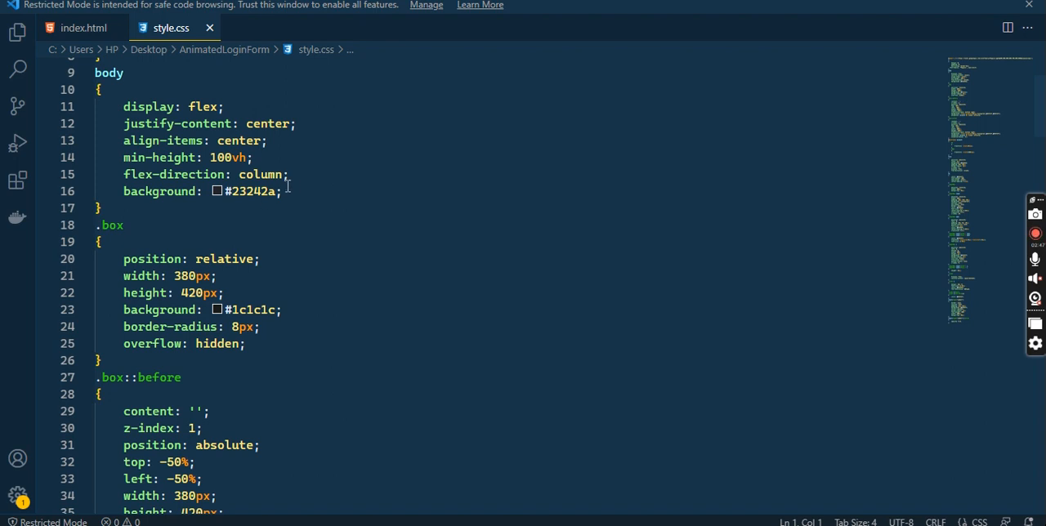
scroll("down", 3)
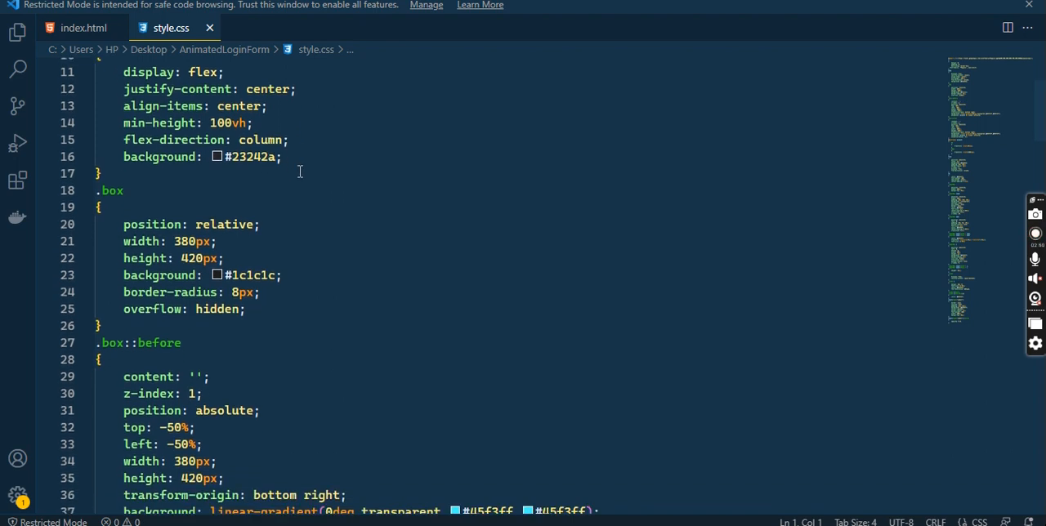
scroll("down", 3)
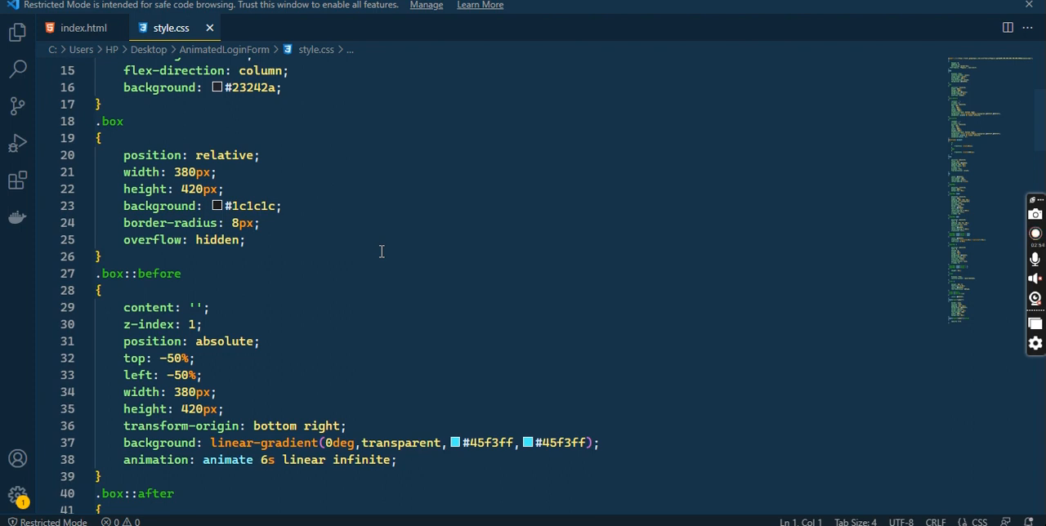
scroll("down", 3)
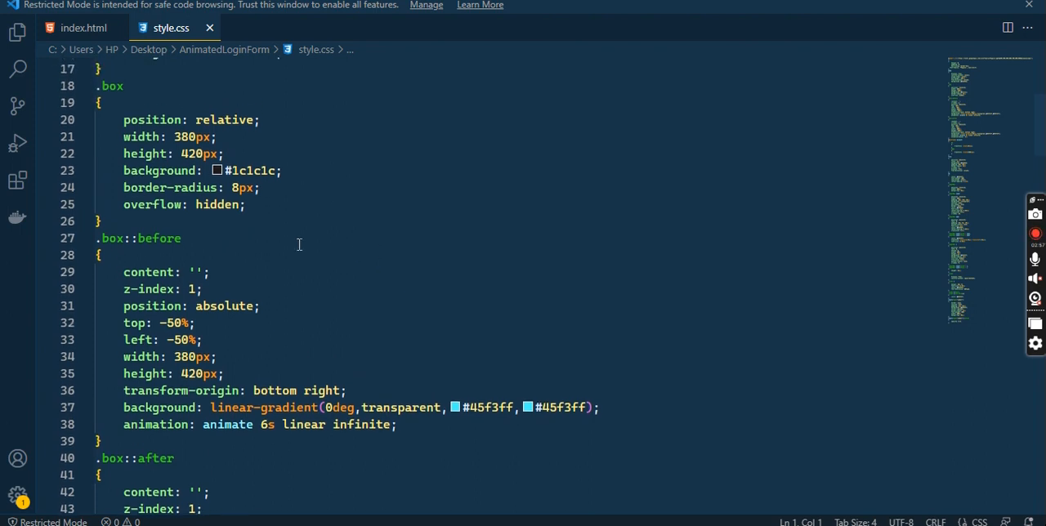
mouse_move(131, 289)
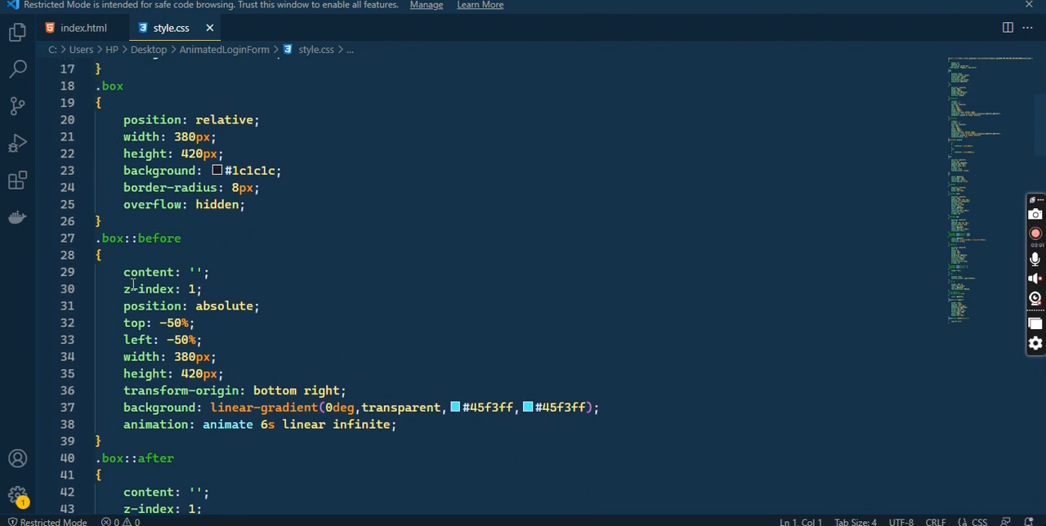
scroll("down", 3)
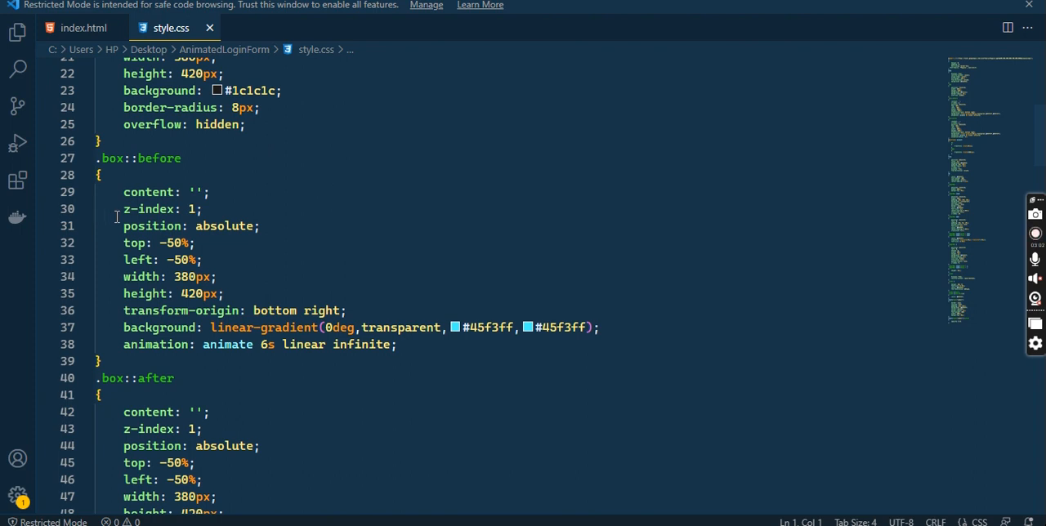
mouse_move(262, 243)
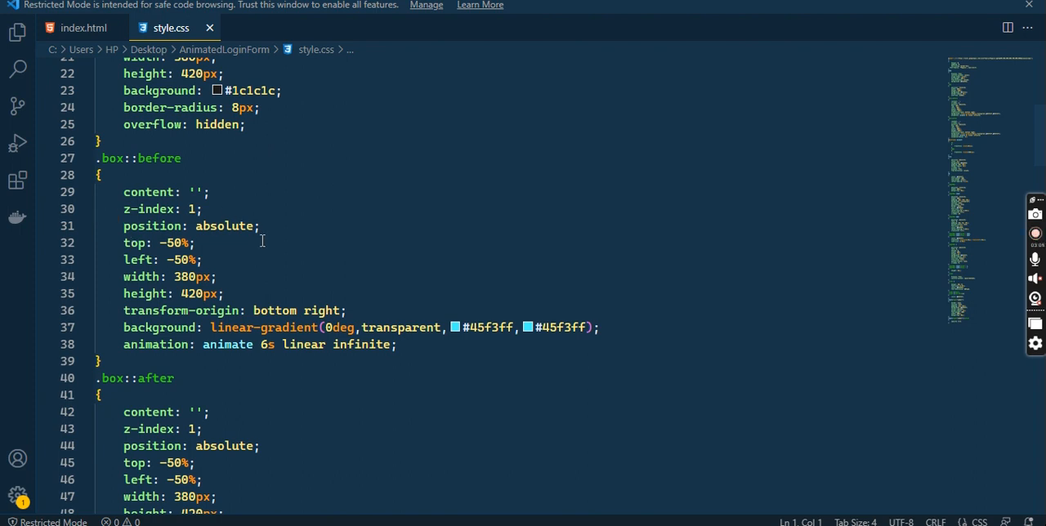
scroll("down", 3)
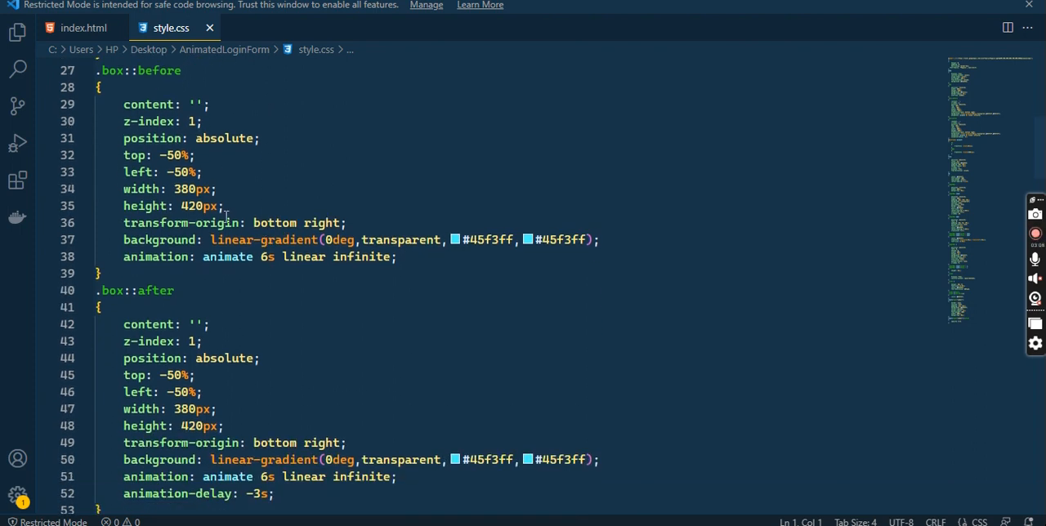
scroll("down", 3)
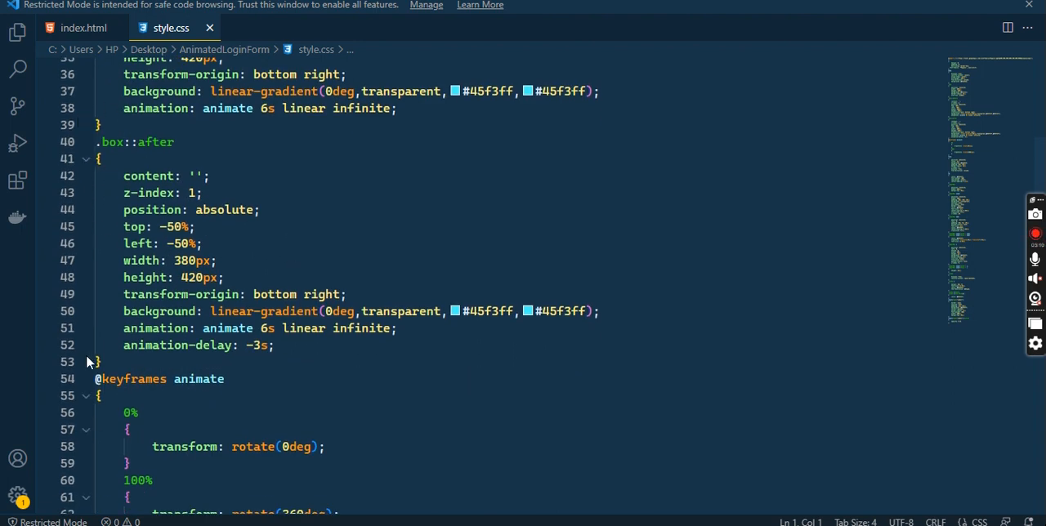
scroll("down", 3)
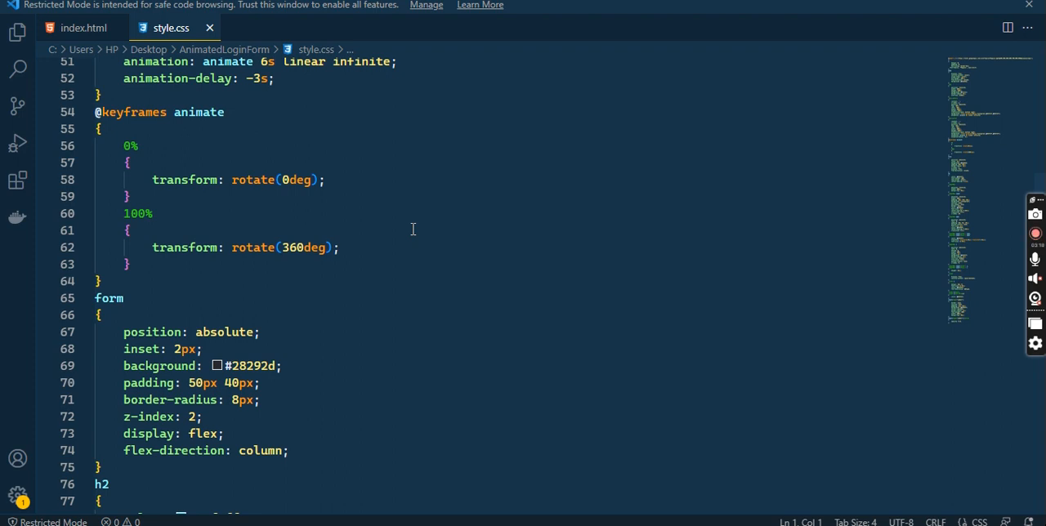
scroll("down", 3)
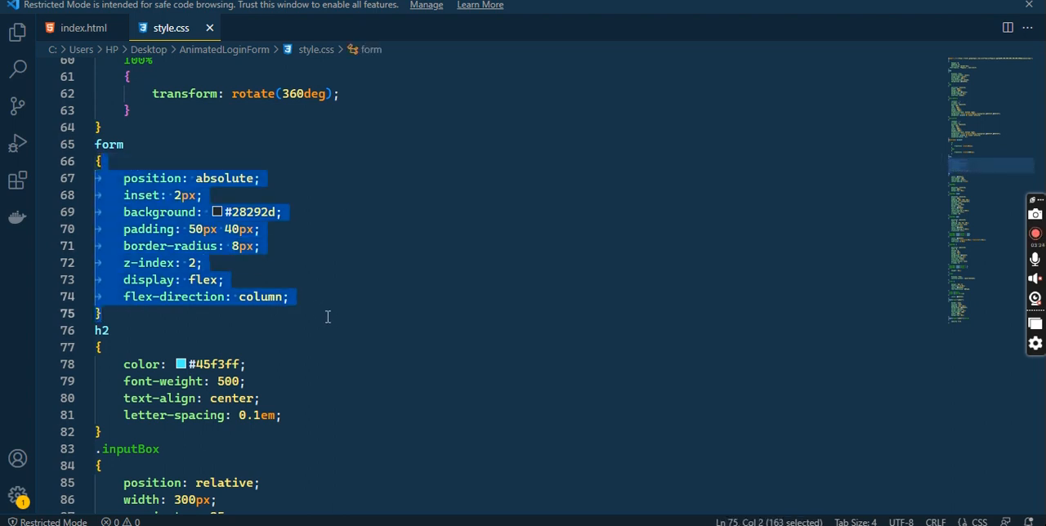
scroll("down", 3)
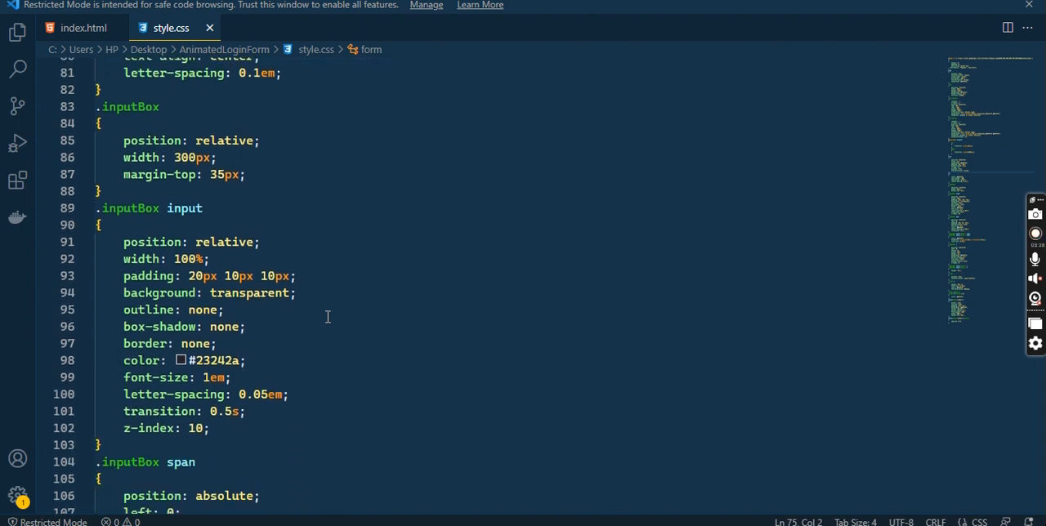
mouse_move(154, 242)
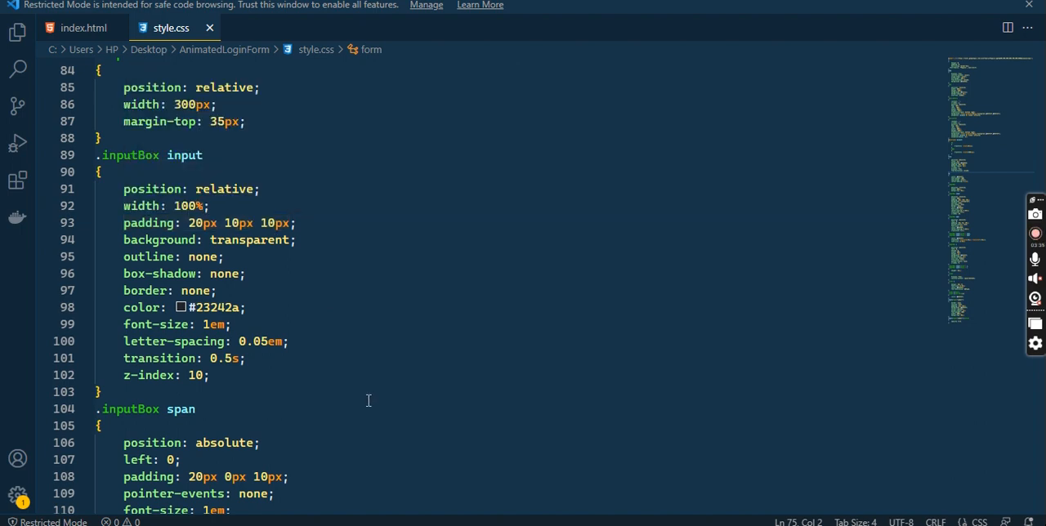
scroll("down", 3)
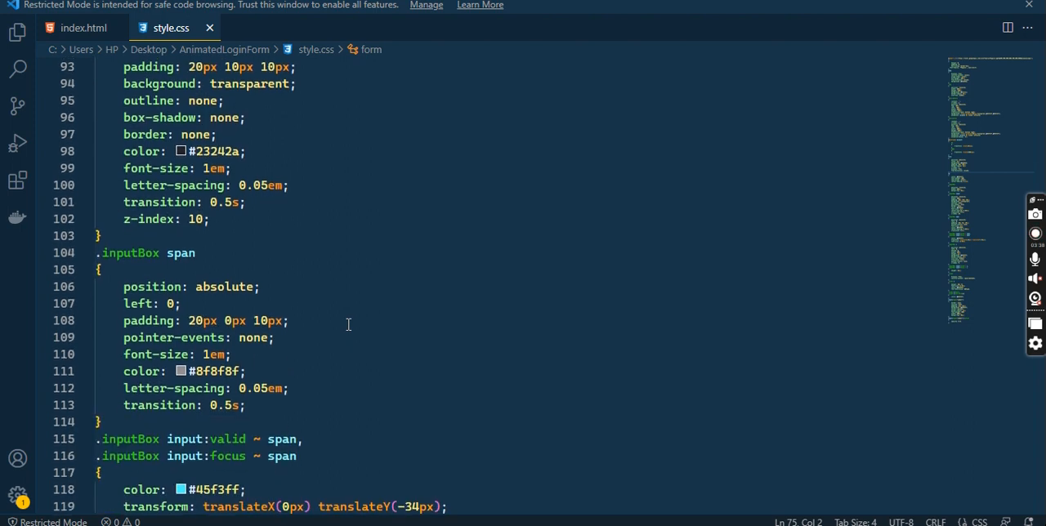
scroll("down", 3)
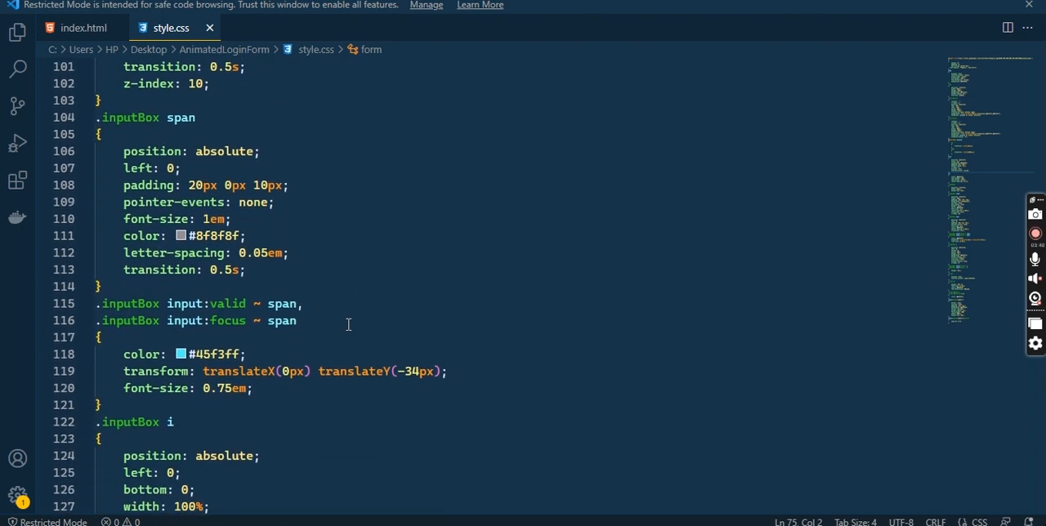
scroll("down", 3)
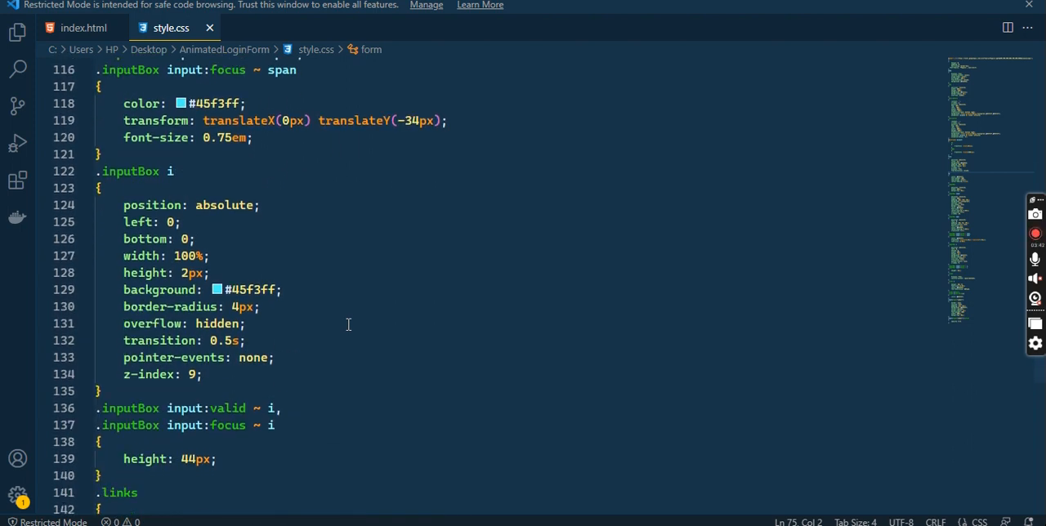
scroll("down", 3)
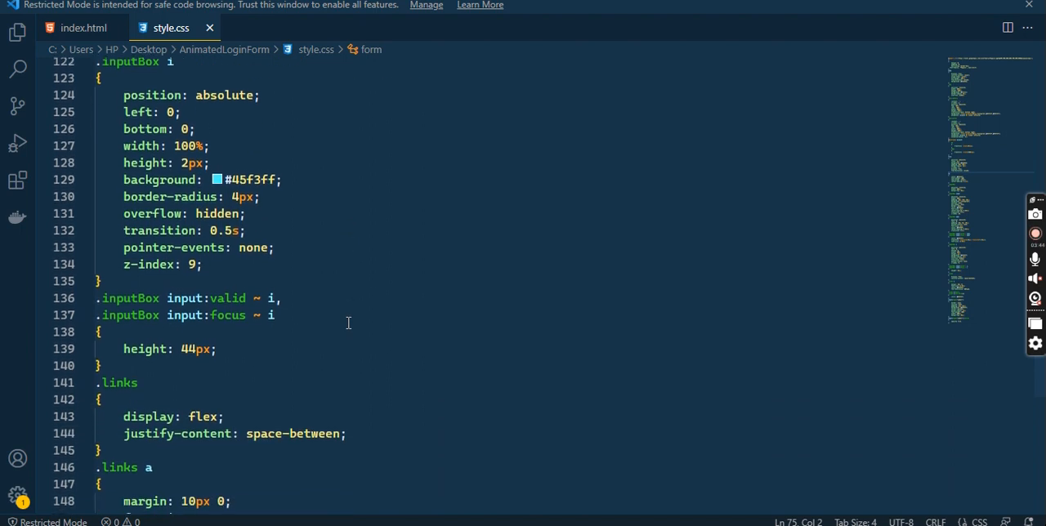
scroll("down", 3)
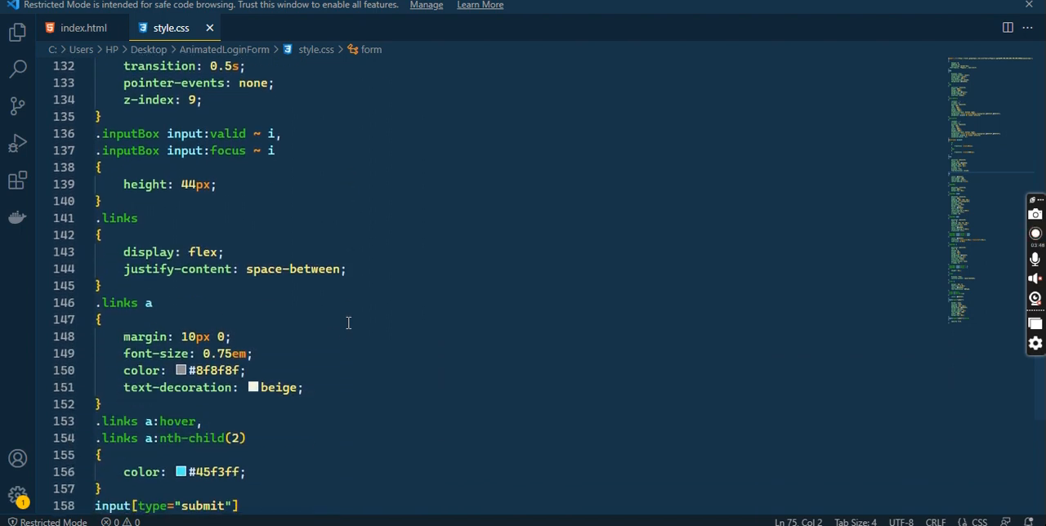
scroll("down", 3)
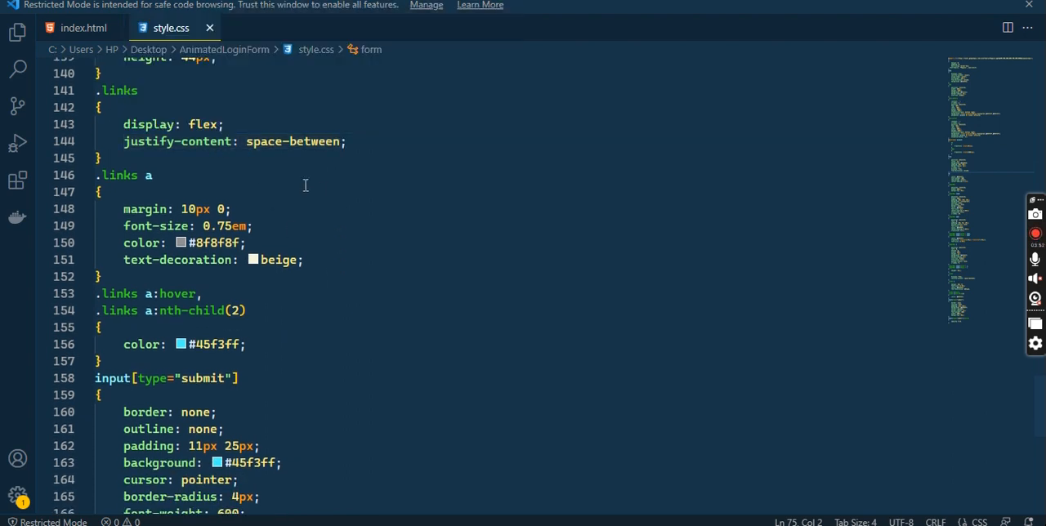
scroll("down", 3)
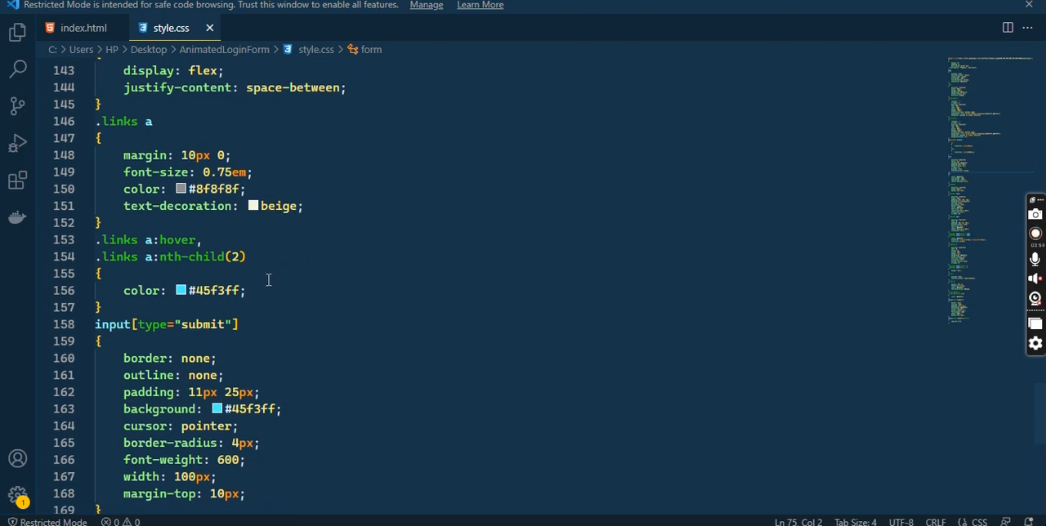
scroll("down", 3)
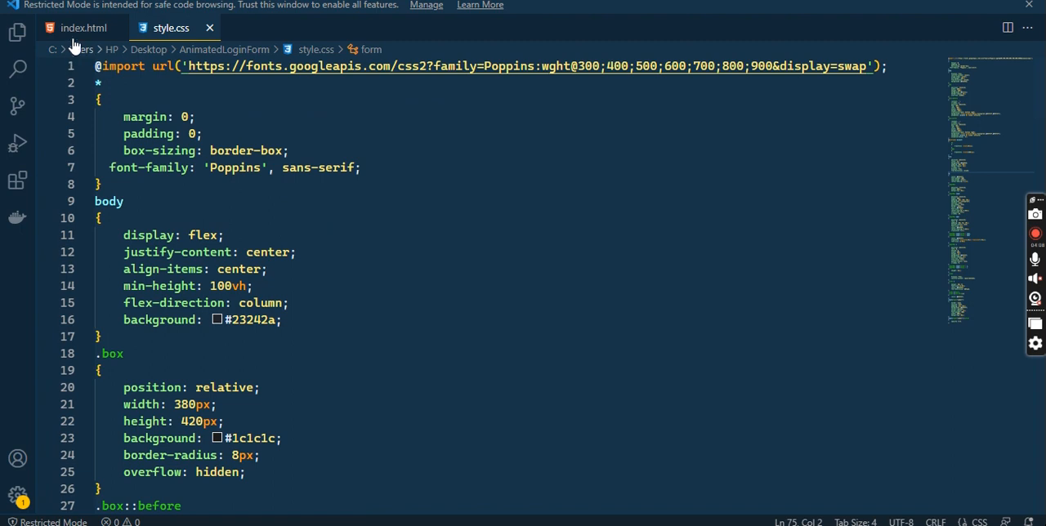
Bring up index.html and scroll through the Sign in form markup
left_click(79, 27)
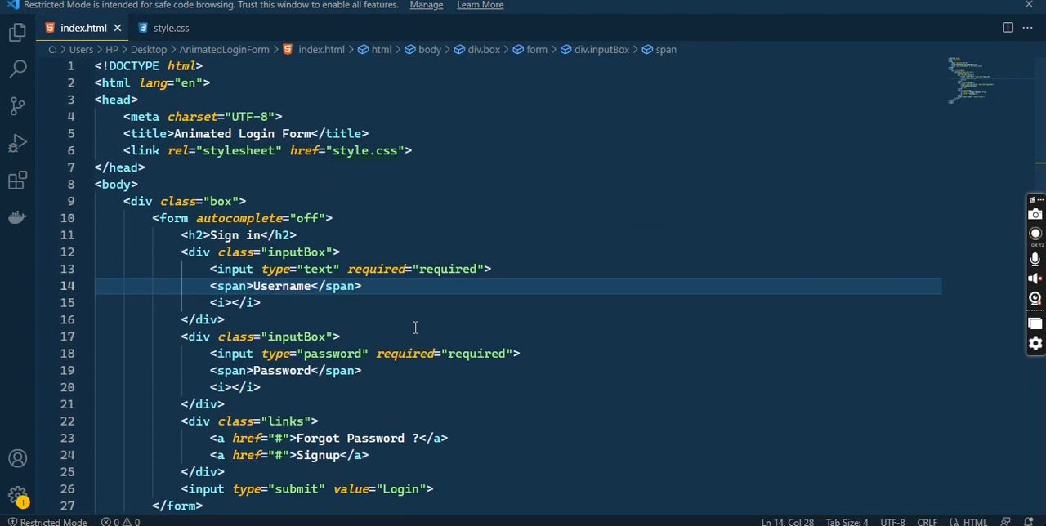
scroll("down", 3)
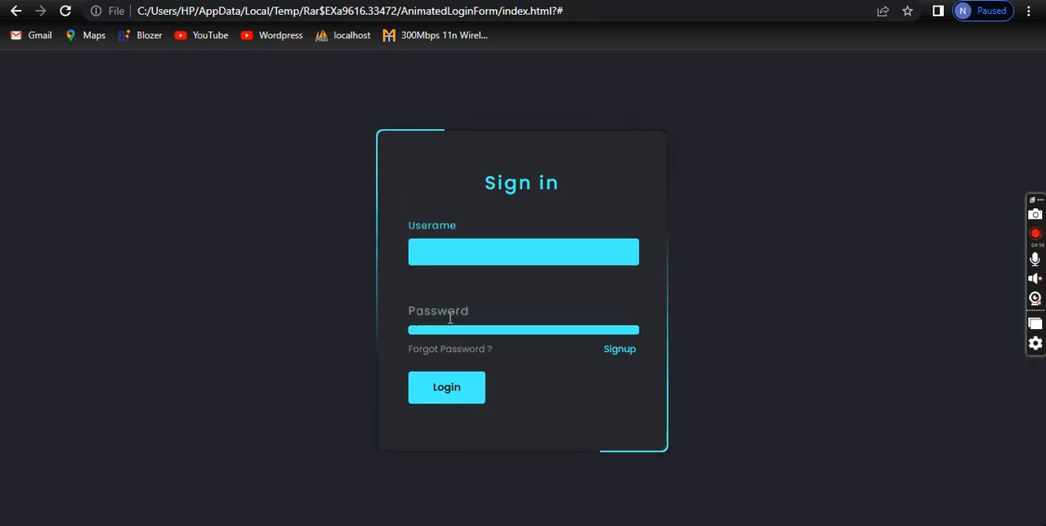
left_click(523, 248)
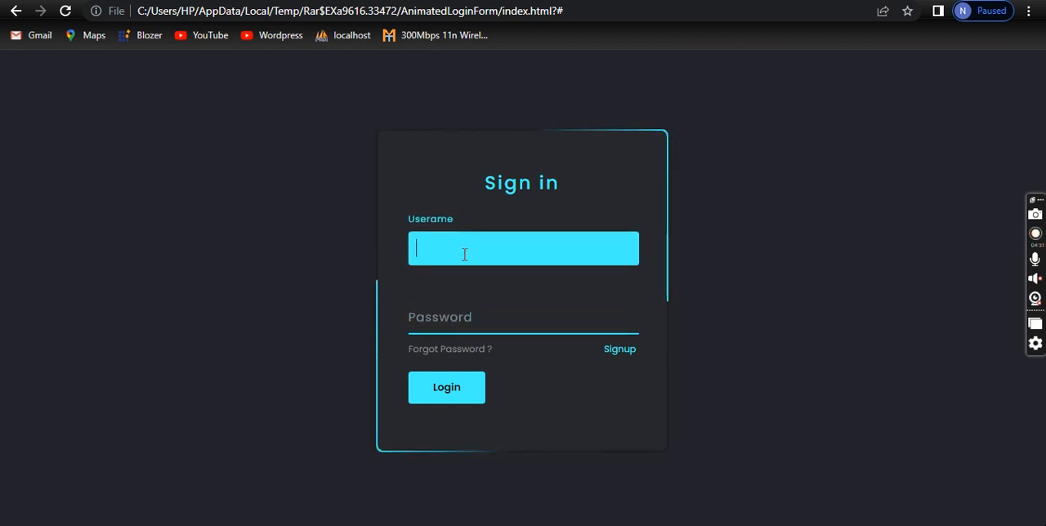
mouse_move(282, 203)
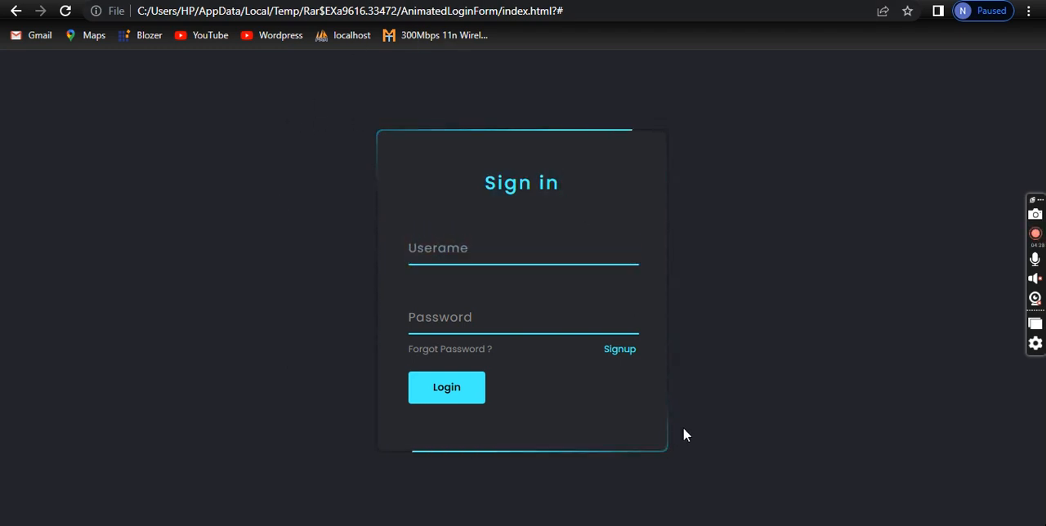
mouse_move(781, 372)
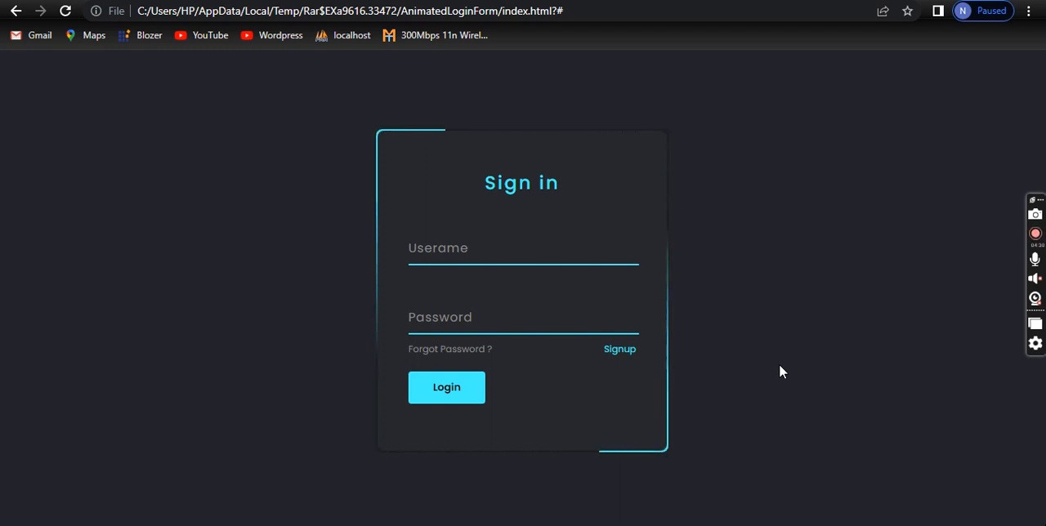